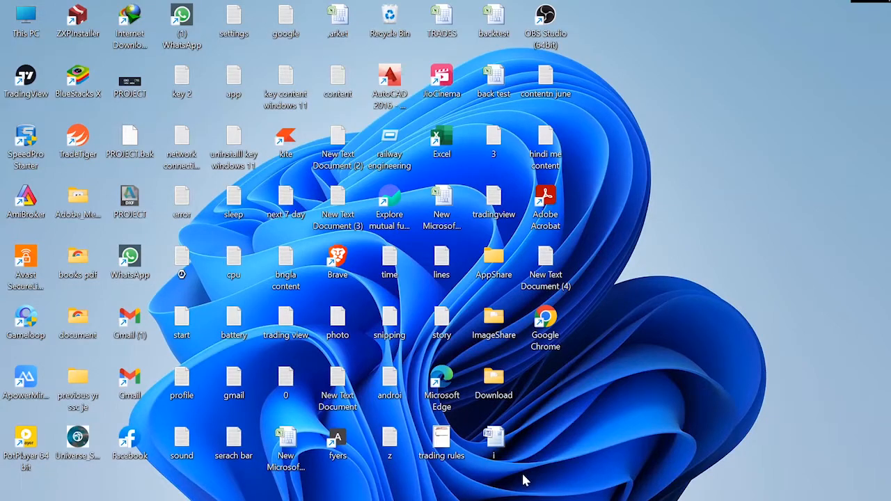
{"action": "mouse_move", "coordinate": [556, 448]}
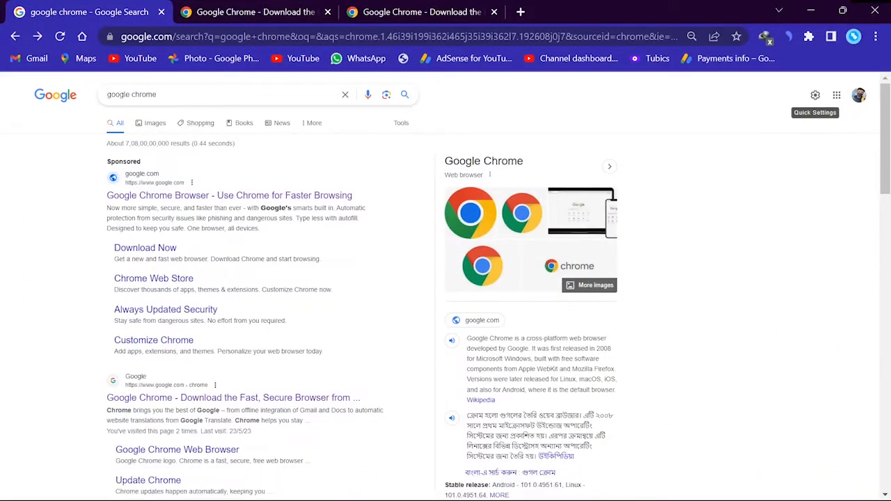
{"action": "mouse_move", "coordinate": [186, 278]}
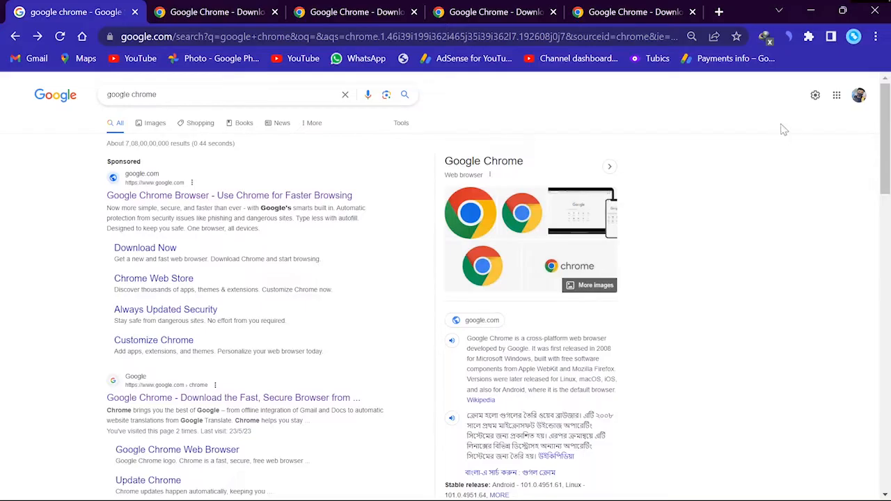
{"action": "mouse_move", "coordinate": [825, 125]}
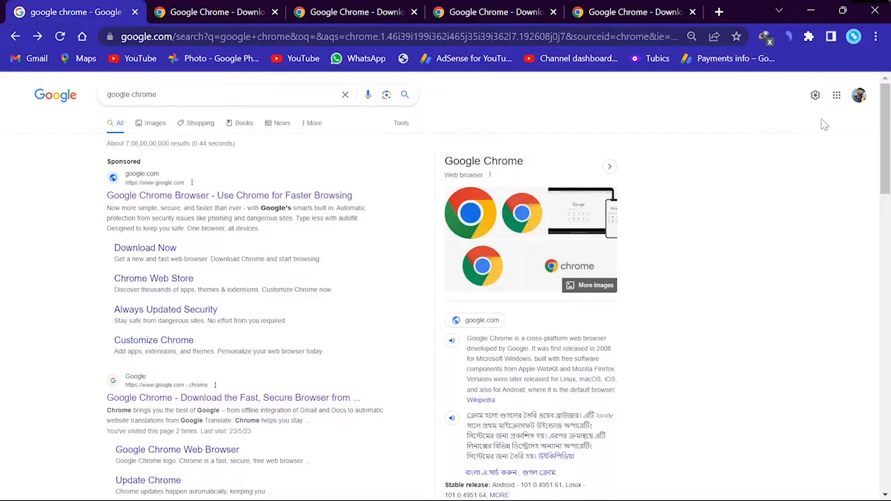
{"action": "mouse_move", "coordinate": [816, 96]}
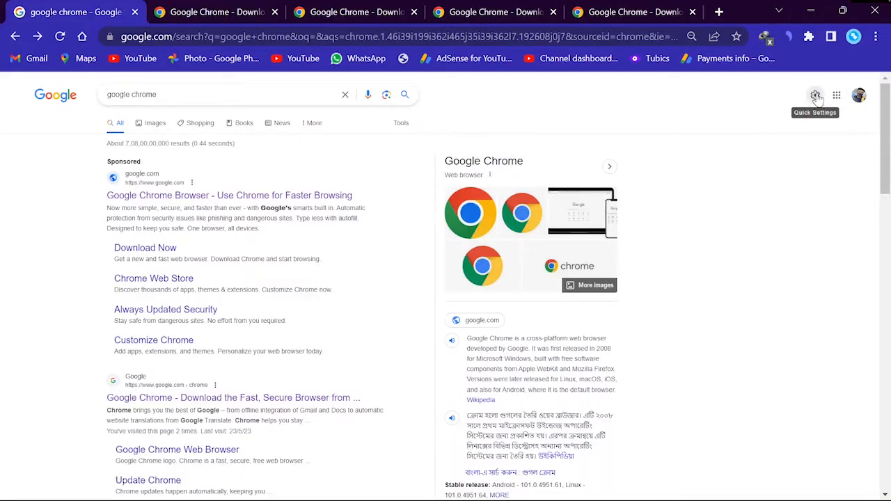
Reach the full Search Settings page via the gear's 'See all Search settings'.
{"action": "left_click", "coordinate": [815, 96]}
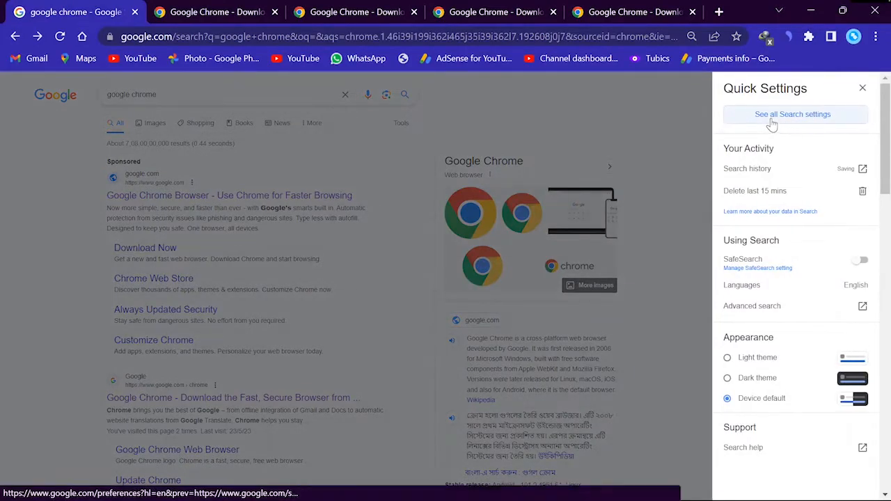
{"action": "left_click", "coordinate": [792, 114]}
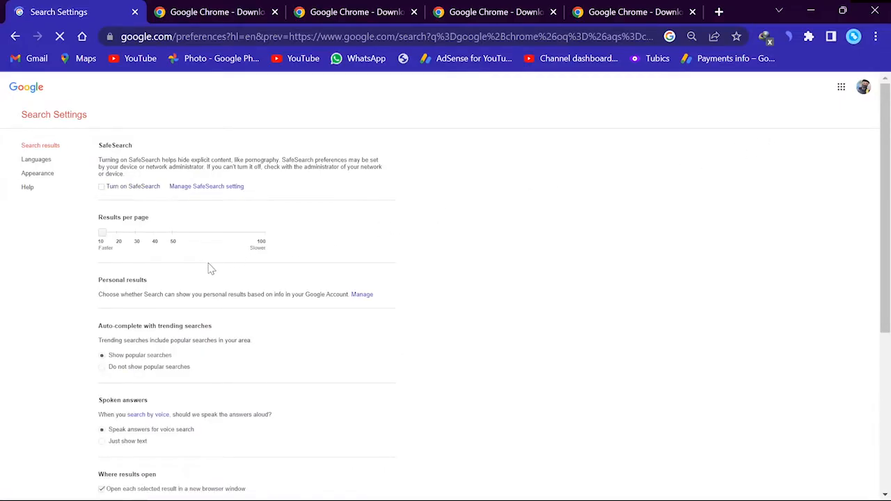
Uncheck 'Open each selected result in a new browser window' under Where results open.
{"action": "scroll", "scroll_direction": "down", "scroll_amount": 3}
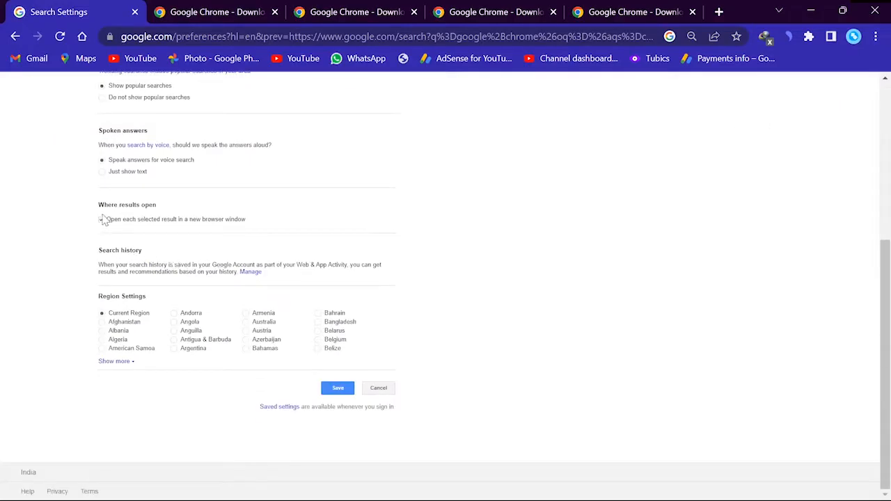
{"action": "left_click", "coordinate": [101, 218]}
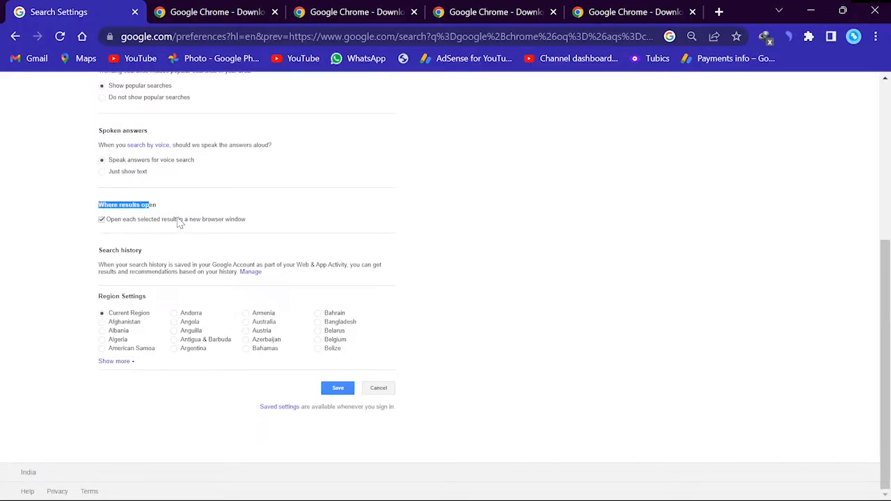
{"action": "left_click", "coordinate": [102, 219]}
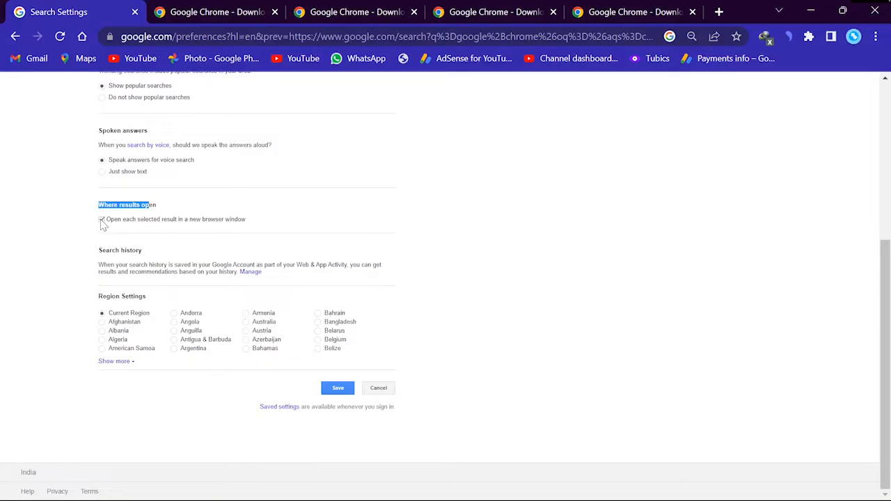
{"action": "left_click", "coordinate": [101, 219]}
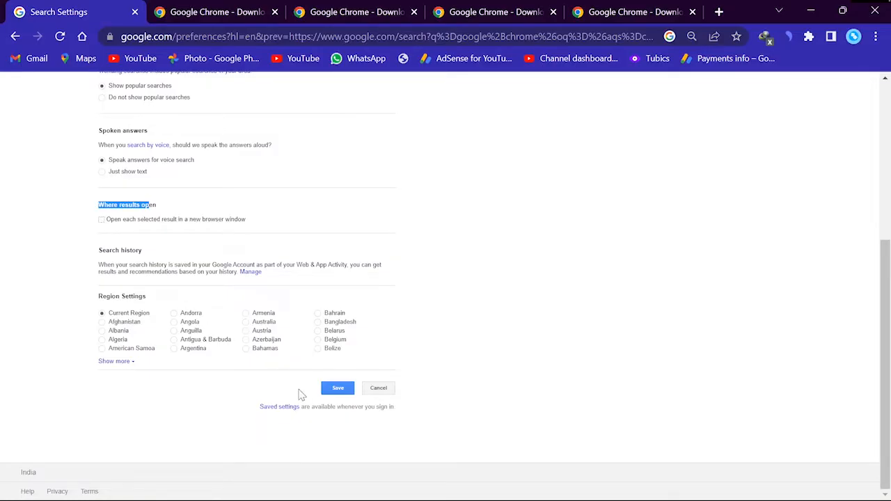
Save the search preferences and confirm the saved-preferences notice to return to results.
{"action": "left_click", "coordinate": [337, 388]}
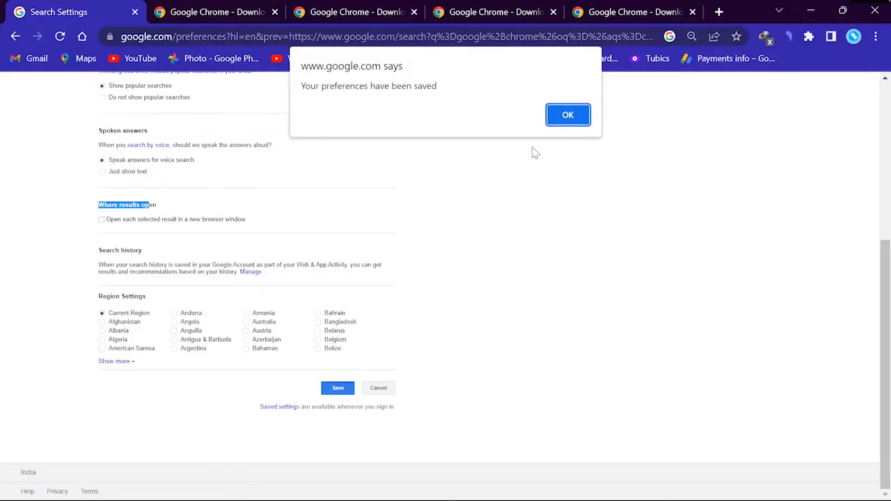
{"action": "left_click", "coordinate": [568, 115]}
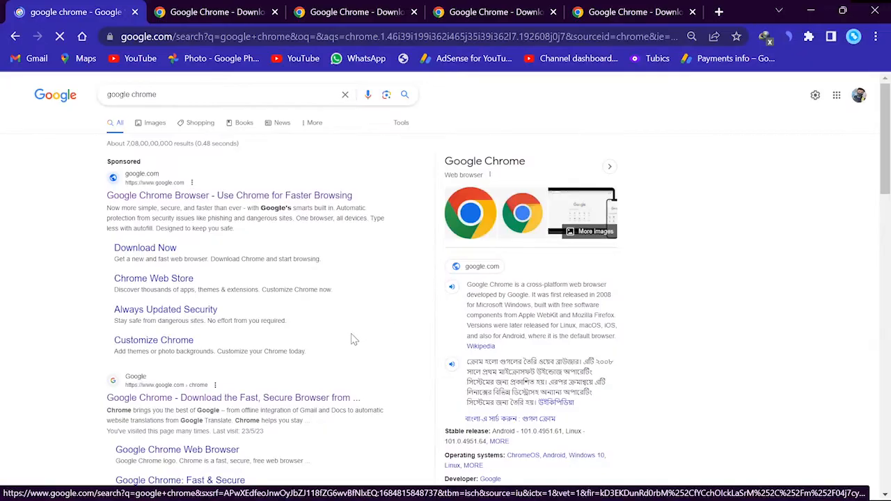
Open the 'Google Chrome - Download the Fast, Secure Browser' result in the same tab.
{"action": "left_click", "coordinate": [15, 36]}
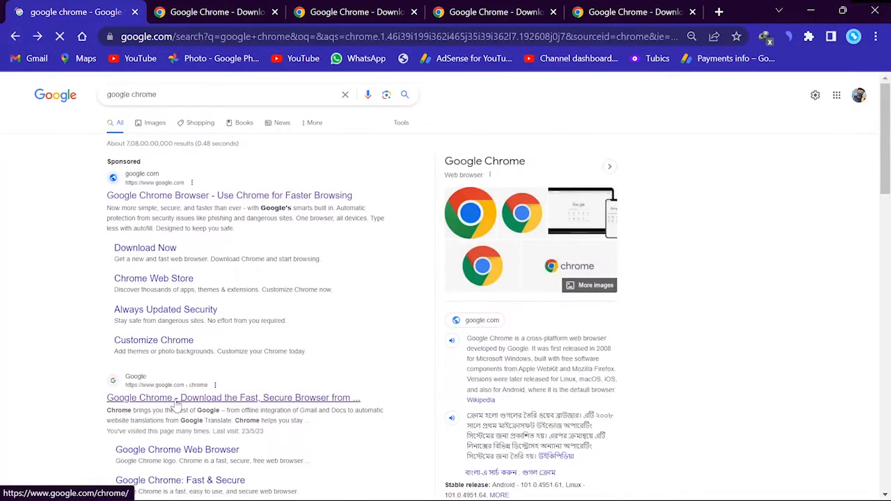
{"action": "left_click", "coordinate": [234, 397]}
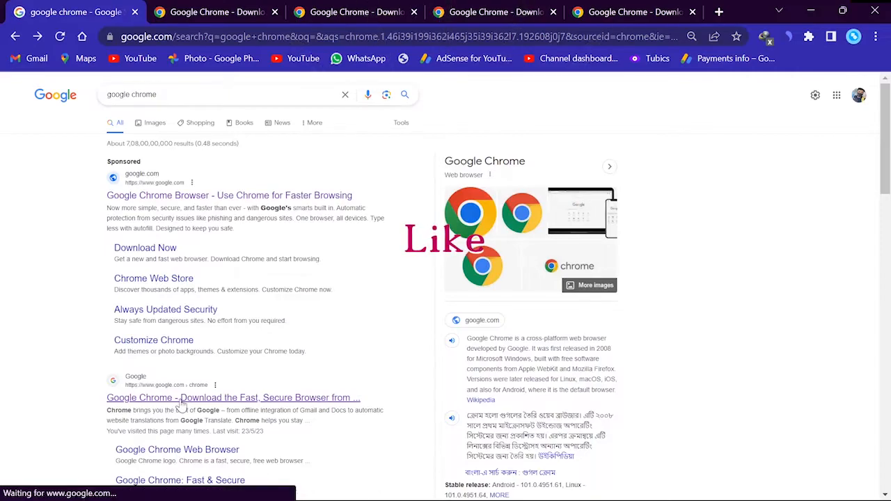
{"action": "left_click", "coordinate": [233, 398]}
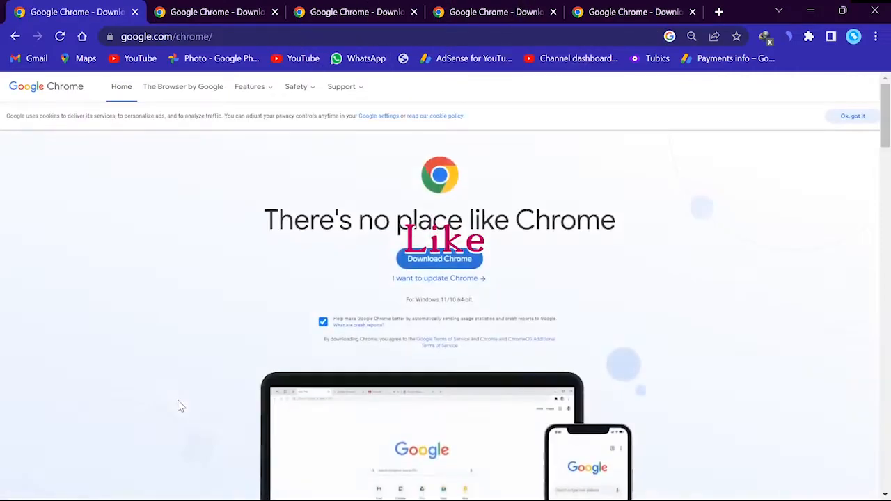